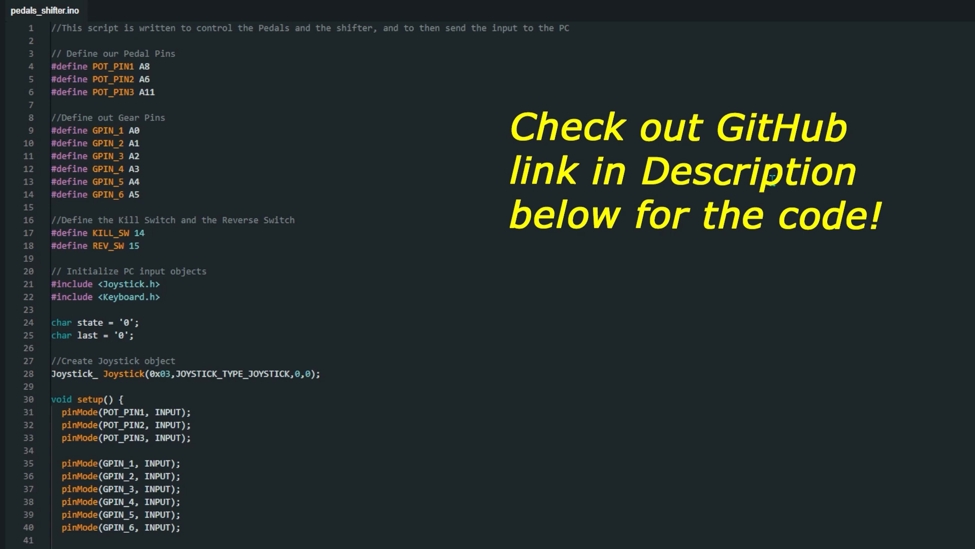
- Highlight the gear pin definitions in pedals_shifter.ino, then scroll down through the code
drag(51, 116, 140, 195)
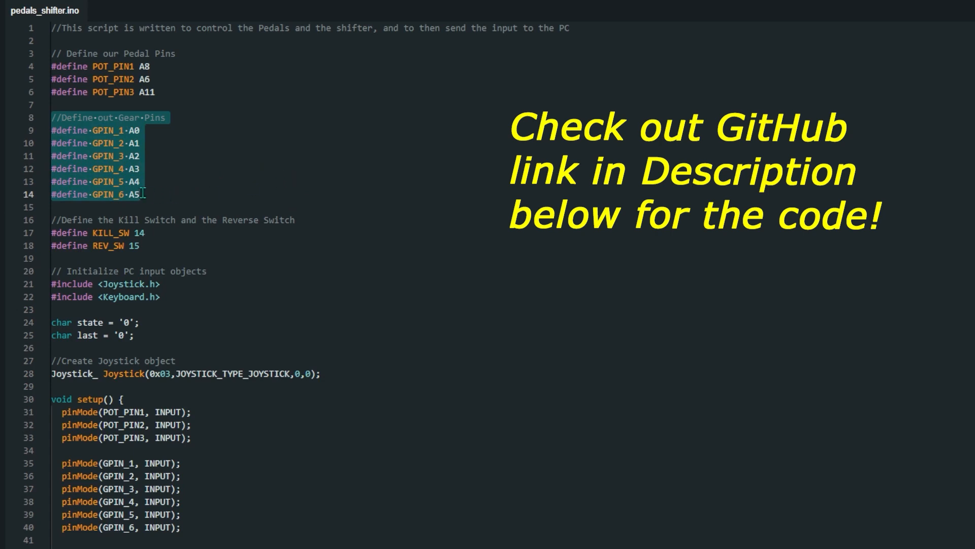
click(53, 219)
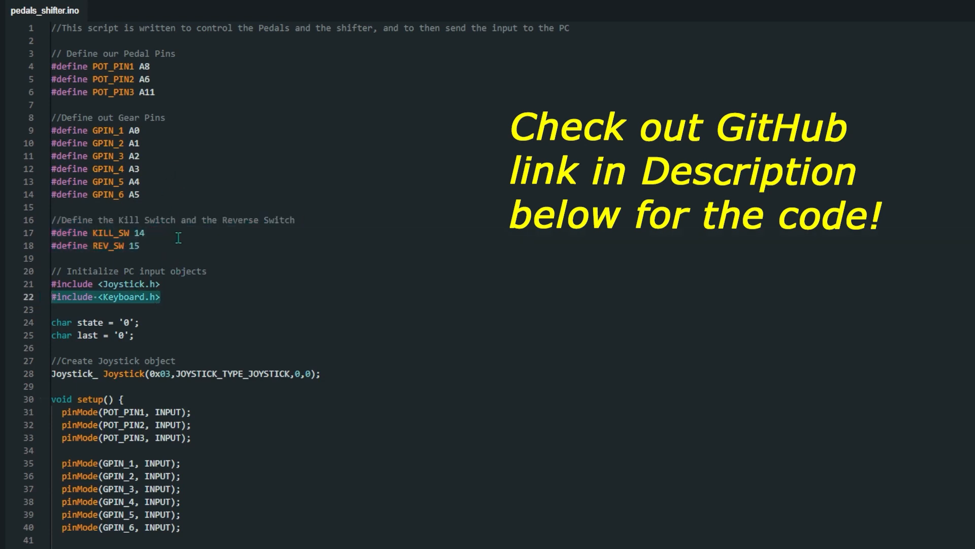
mouse_move(165, 342)
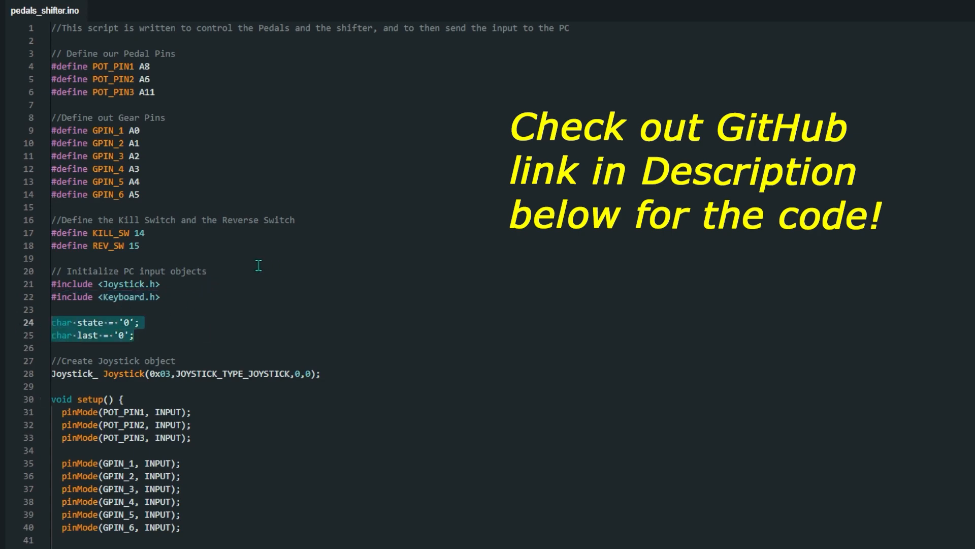
mouse_move(161, 329)
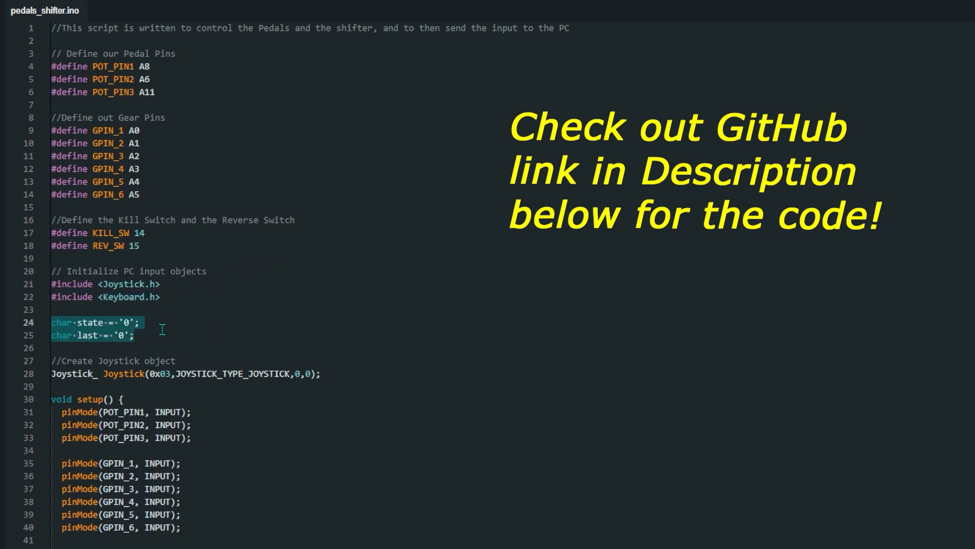
scroll(down, 3)
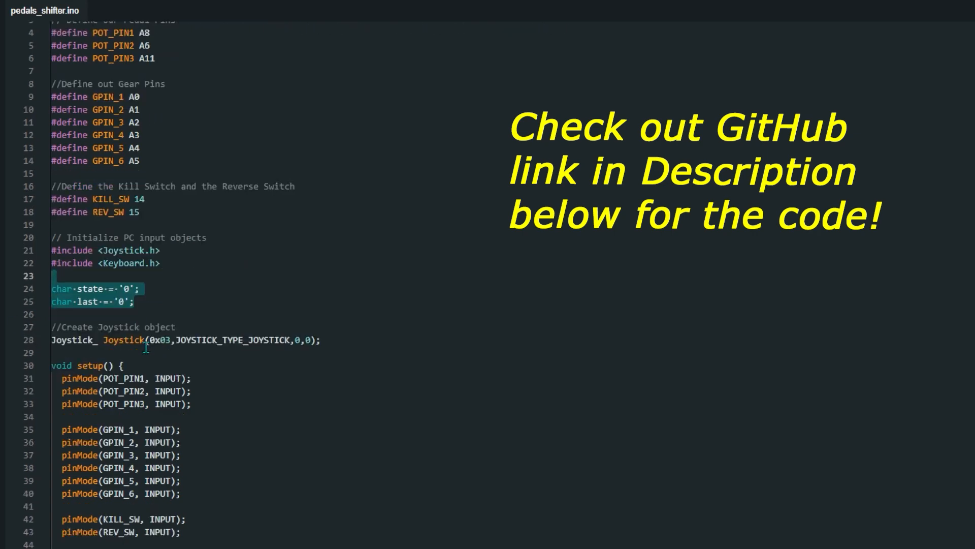
scroll(down, 3)
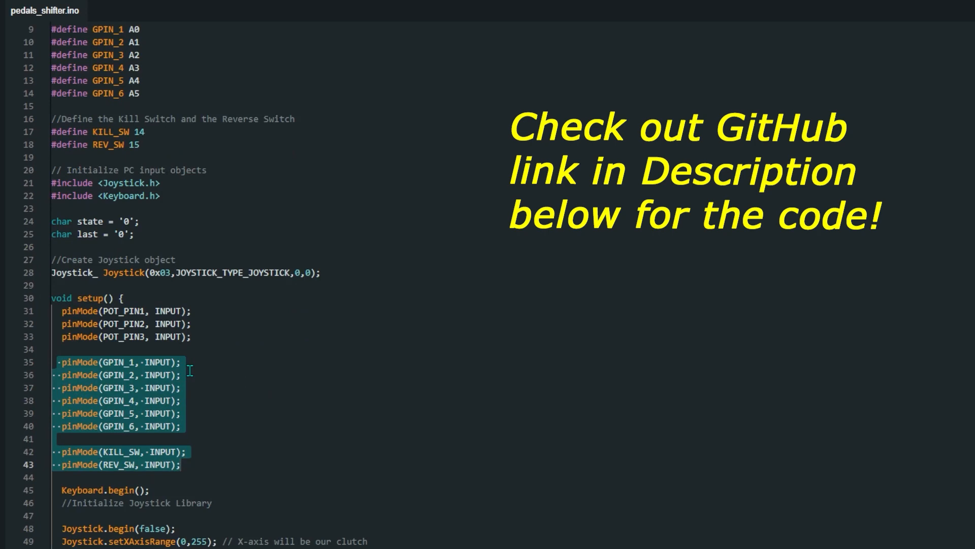
scroll(down, 3)
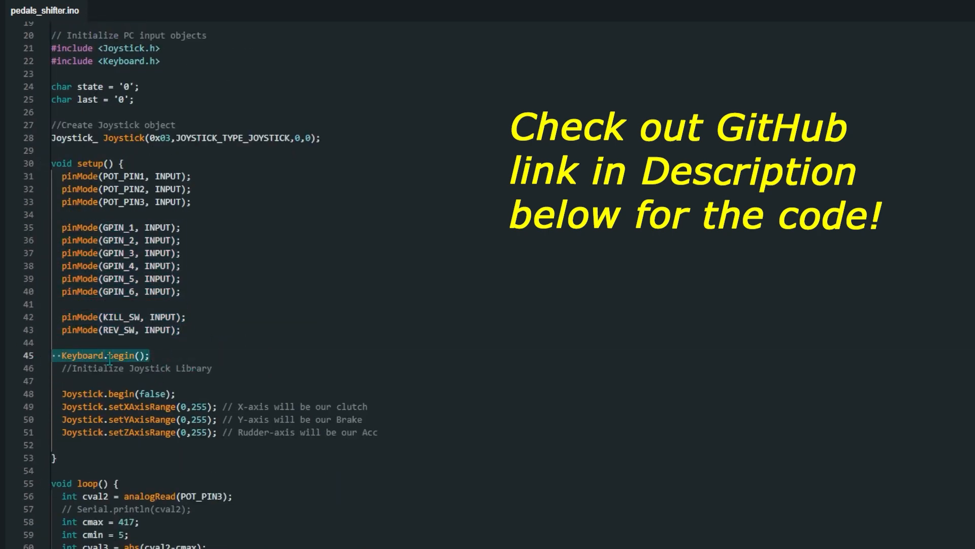
scroll(down, 3)
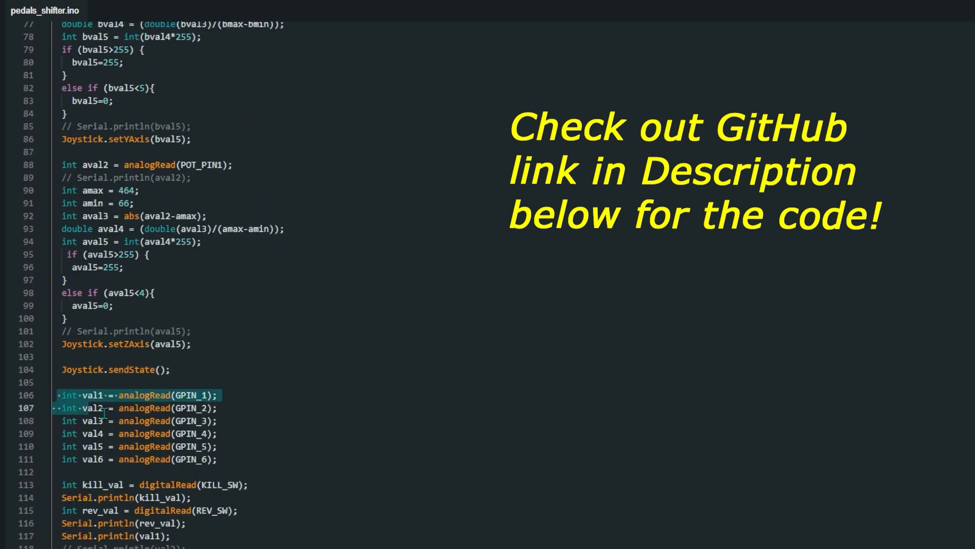
scroll(down, 3)
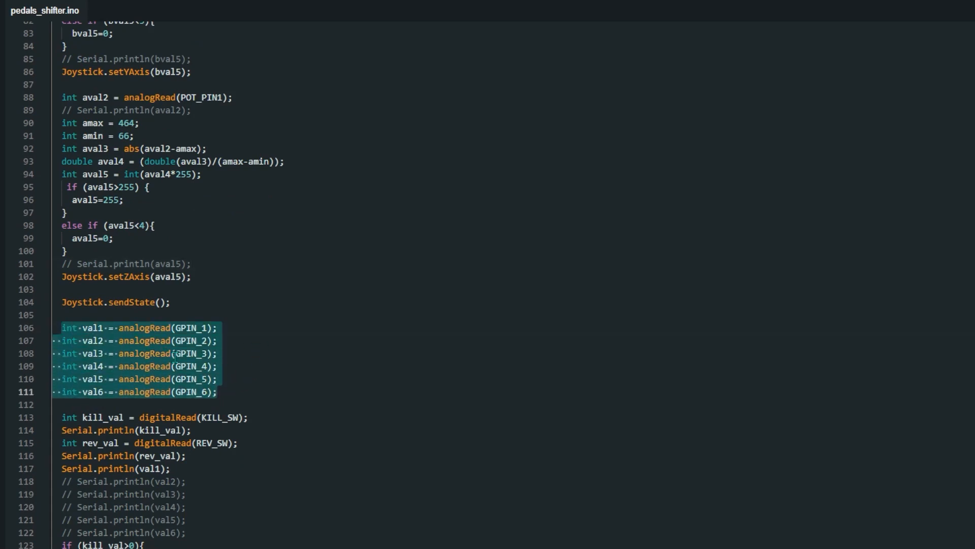
- Scroll further down through the shifter code
scroll(down, 3)
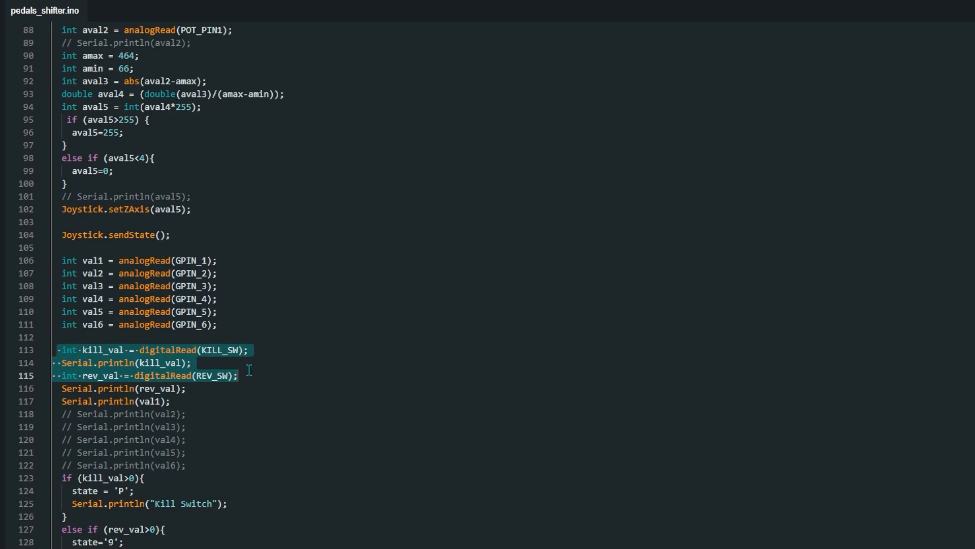
mouse_move(266, 384)
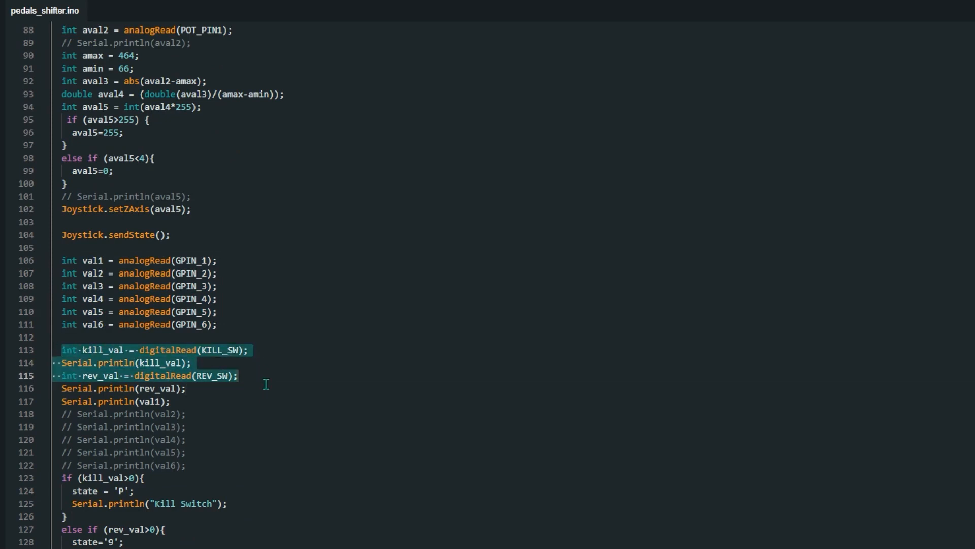
scroll(down, 3)
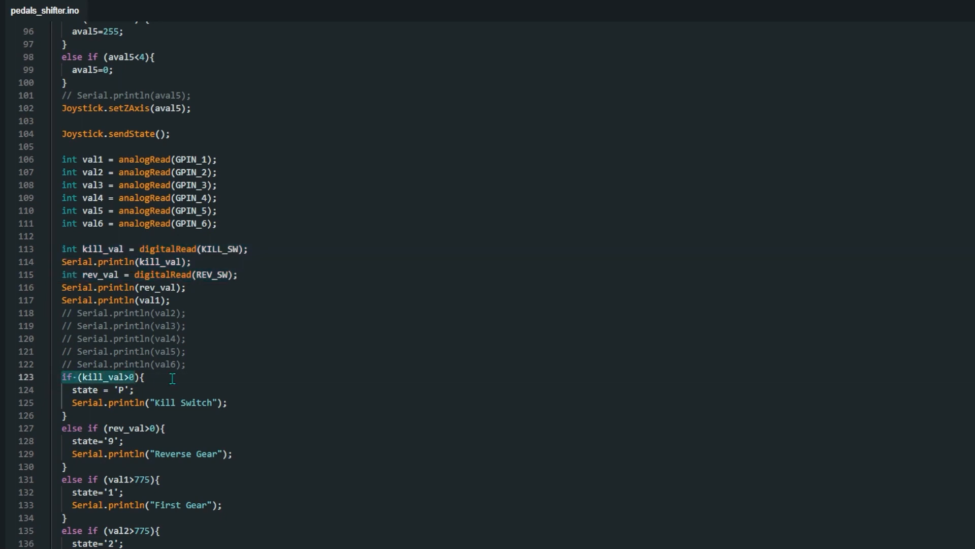
mouse_move(195, 394)
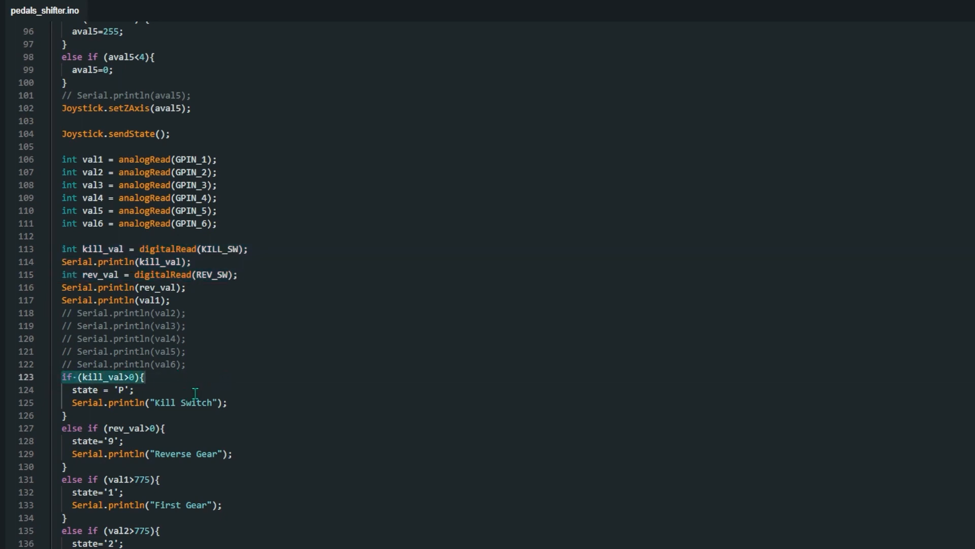
scroll(down, 3)
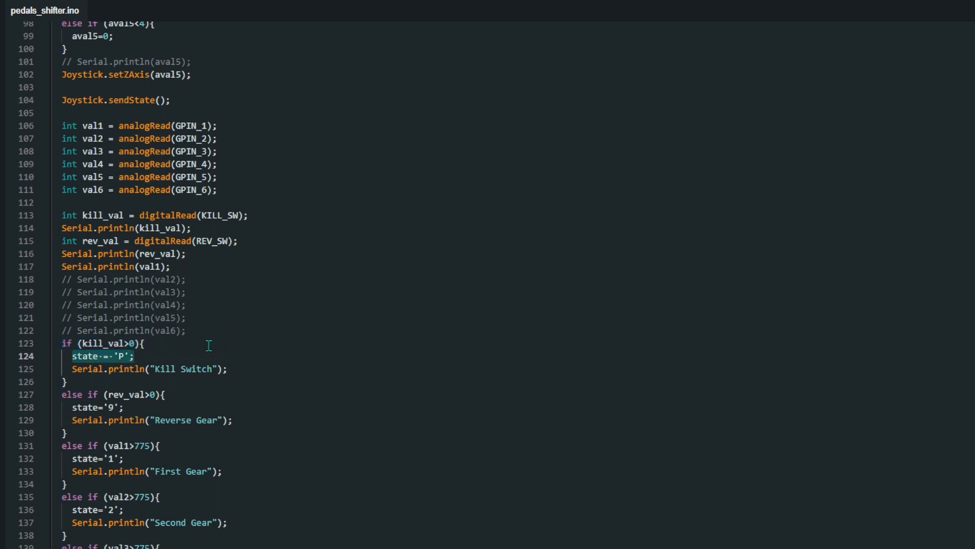
mouse_move(161, 324)
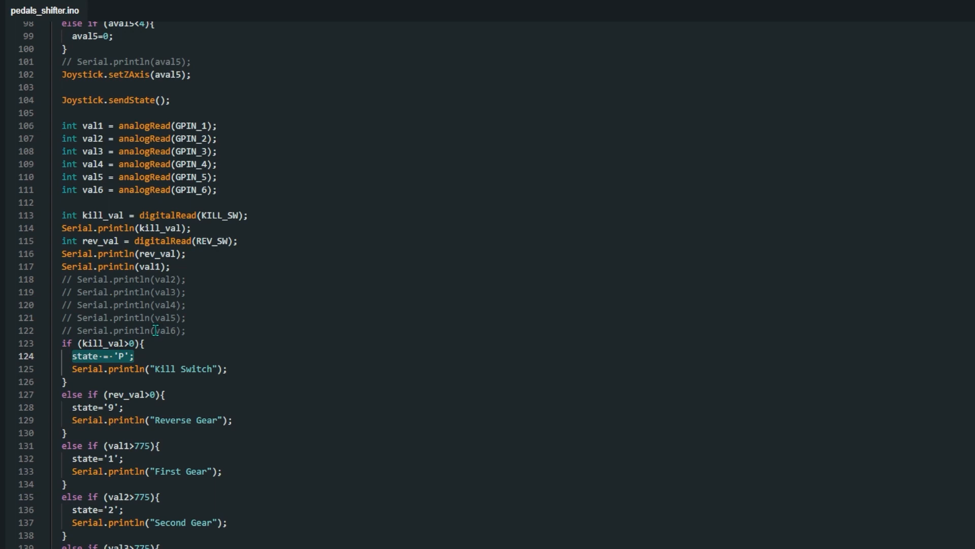
mouse_move(129, 394)
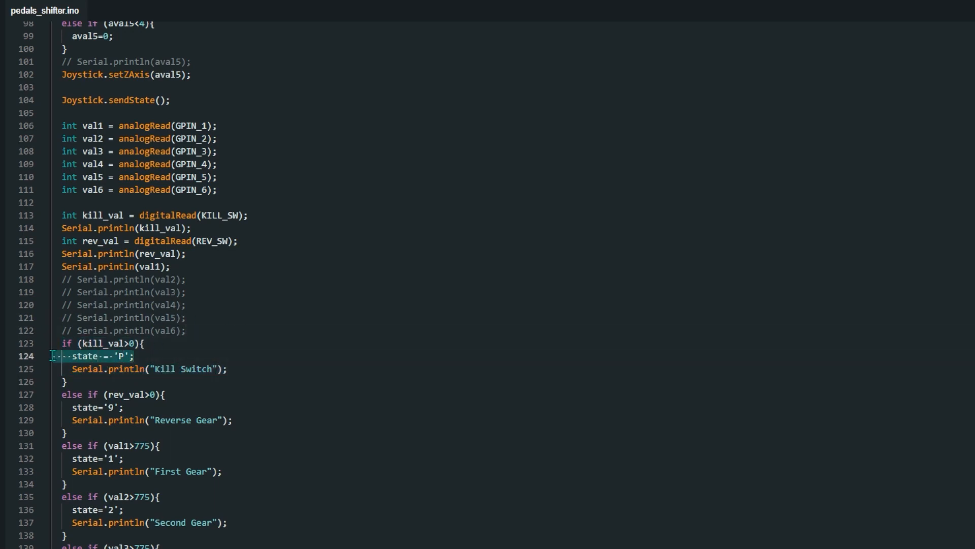
scroll(down, 3)
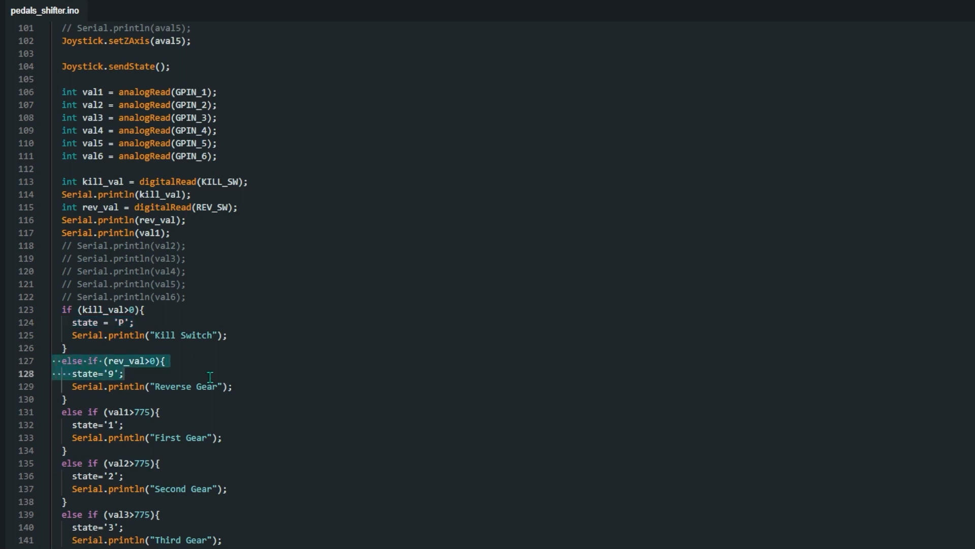
click(115, 386)
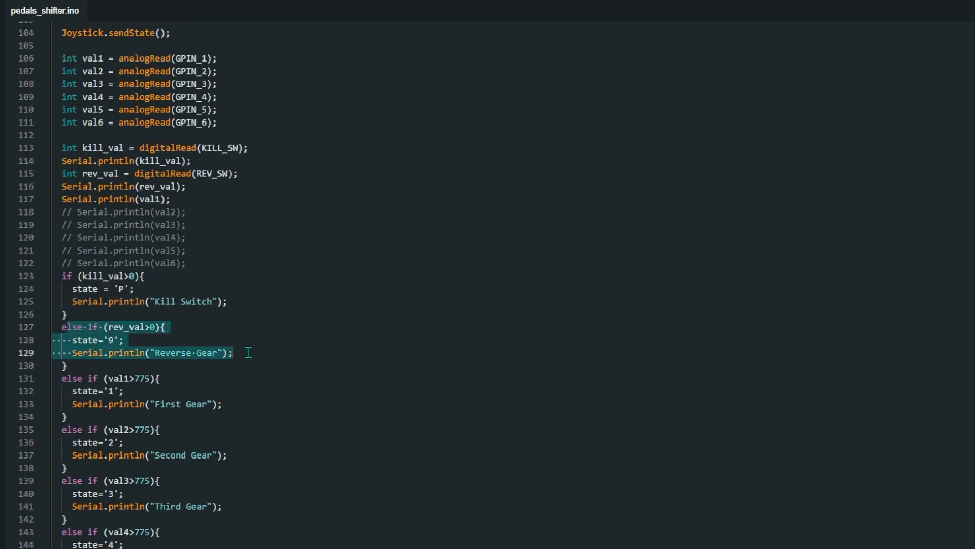
- Scroll past the neutral gear code and highlight the code choosing the key action
scroll(down, 3)
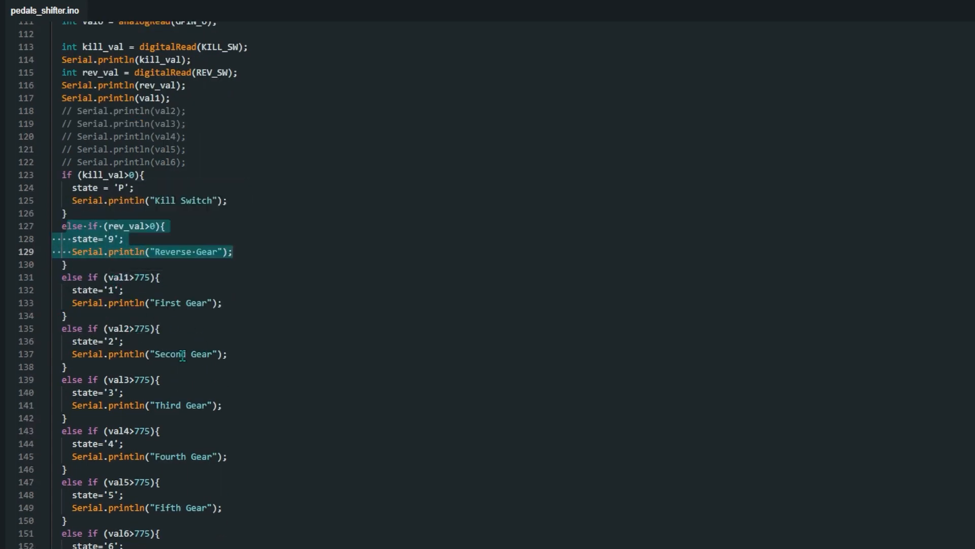
scroll(down, 3)
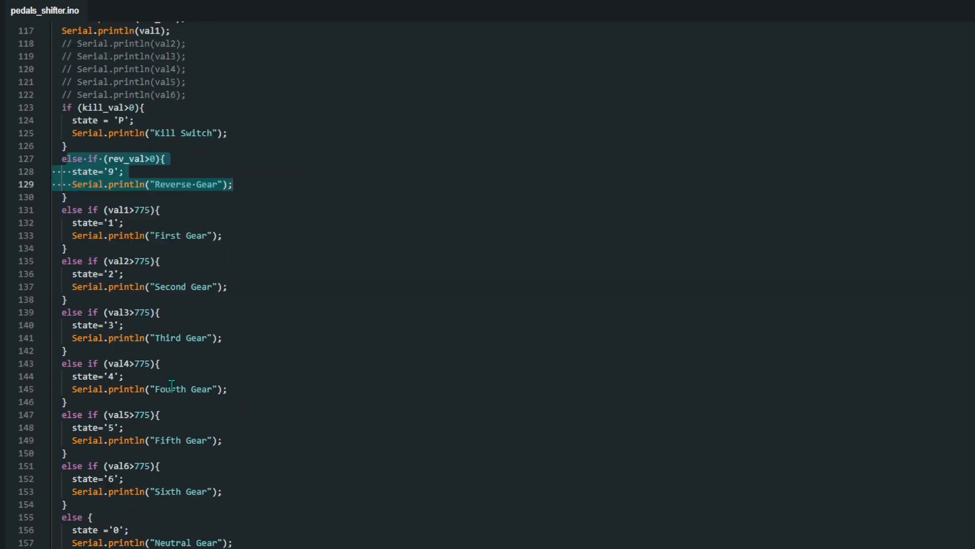
scroll(down, 3)
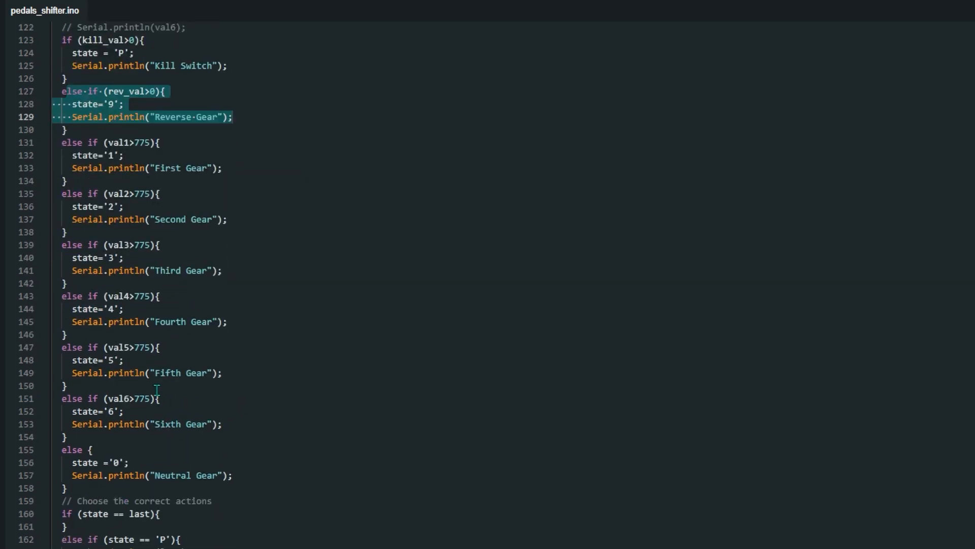
scroll(down, 3)
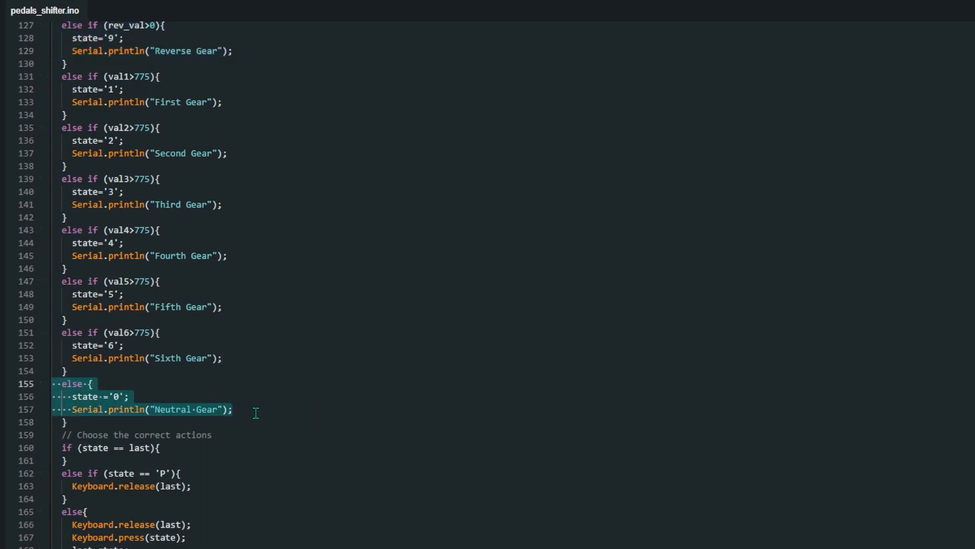
click(170, 409)
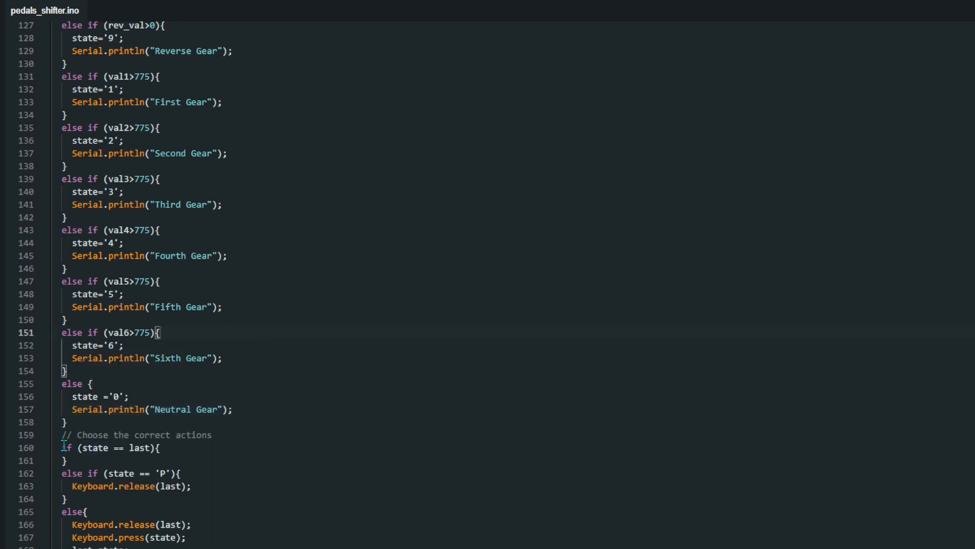
mouse_move(80, 235)
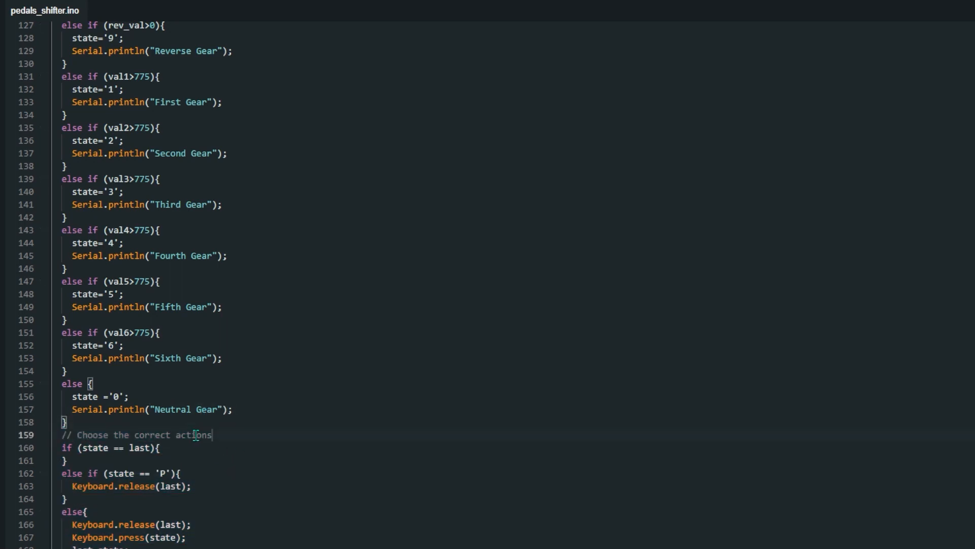
triple_click(140, 435)
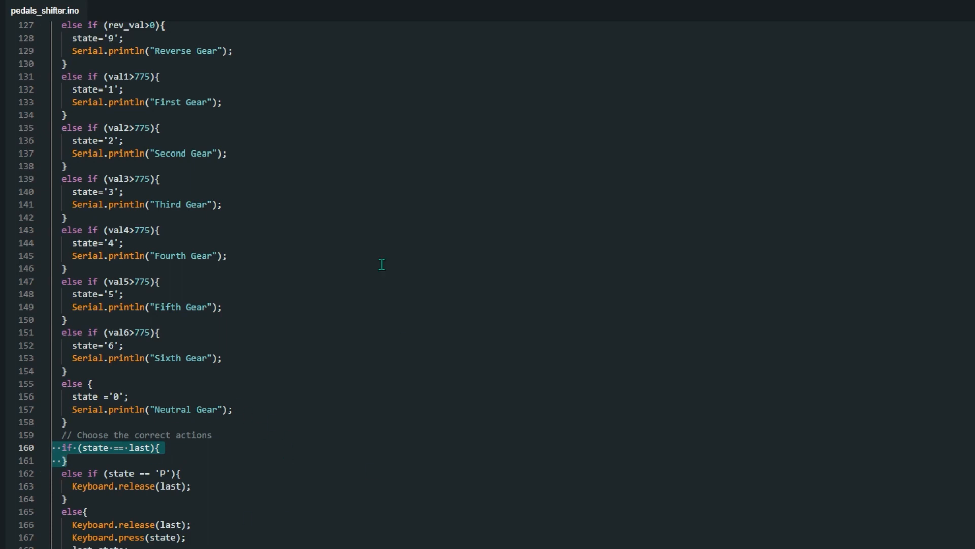
mouse_move(233, 372)
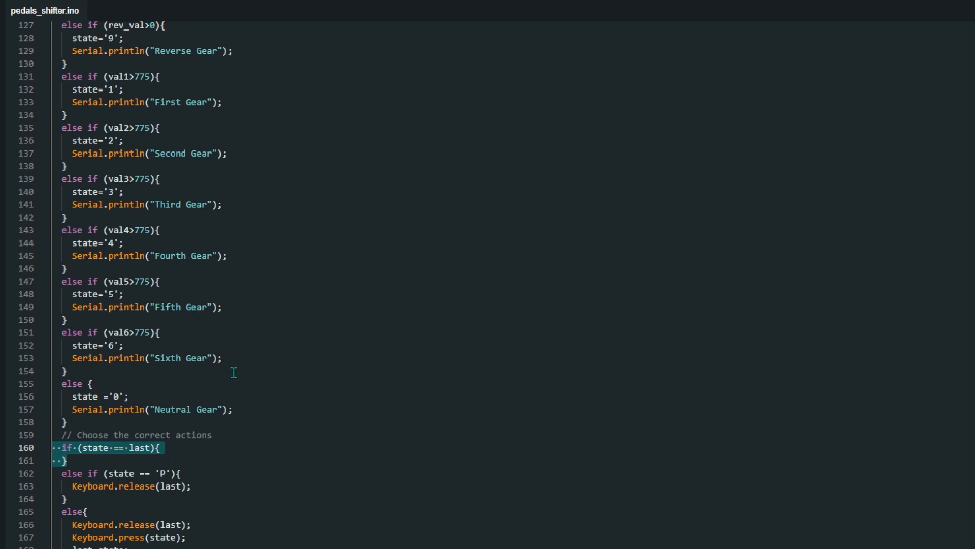
mouse_move(124, 477)
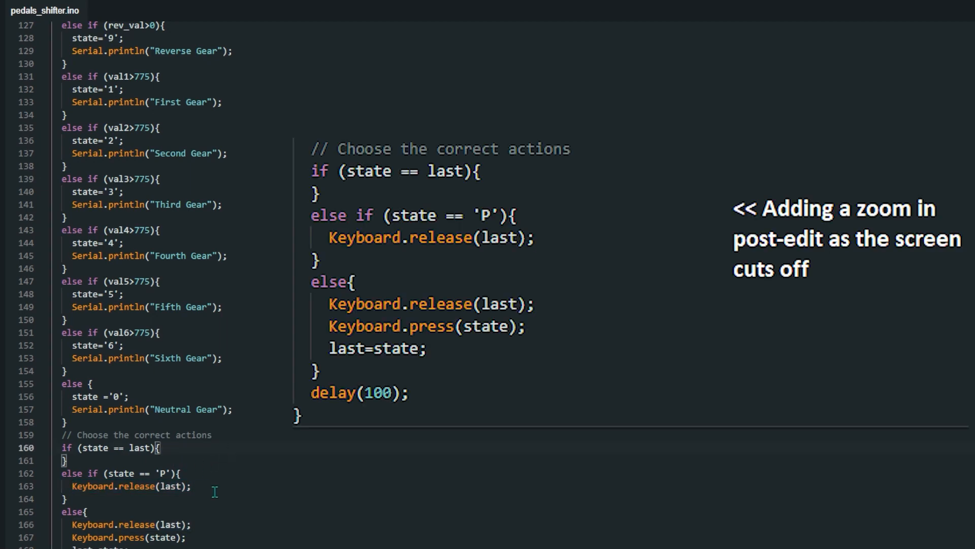
mouse_move(235, 460)
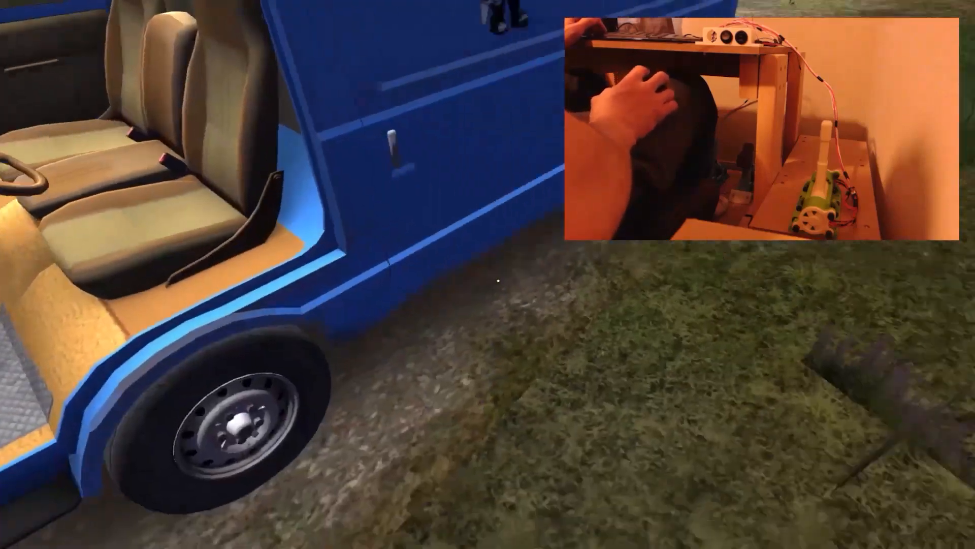
mouse_move(488, 283)
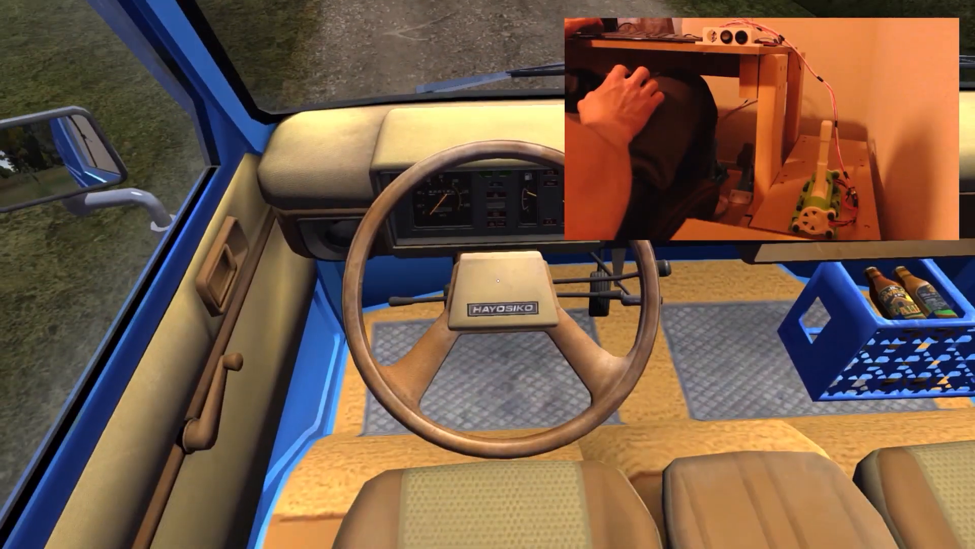
- Open the Settings Menu's Car Controls, showing gears mapped to ALPHA0 through ALPHA9
key(Escape)
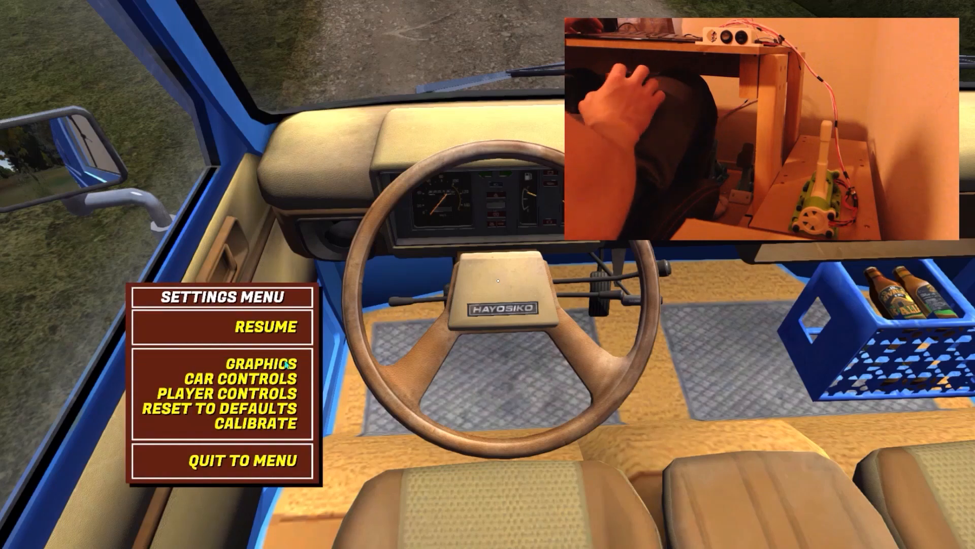
click(239, 377)
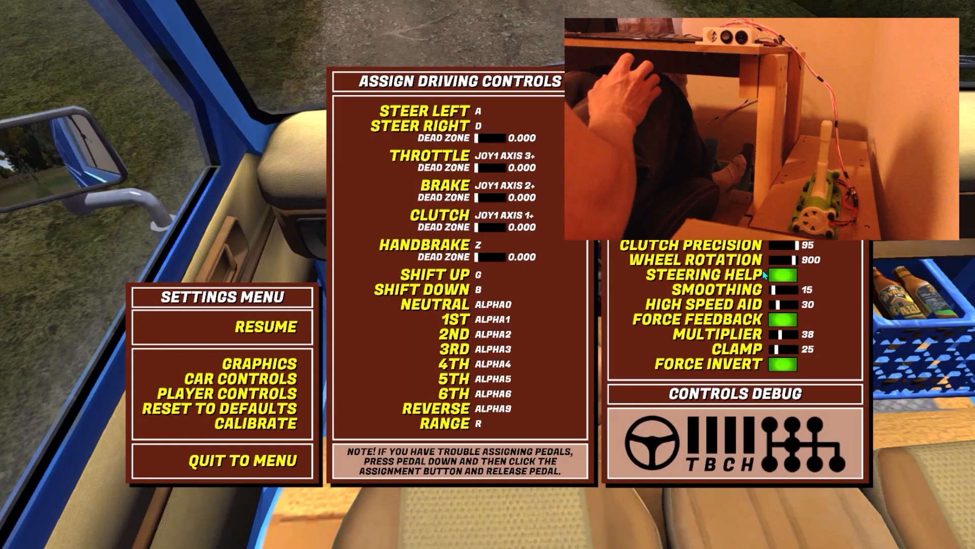